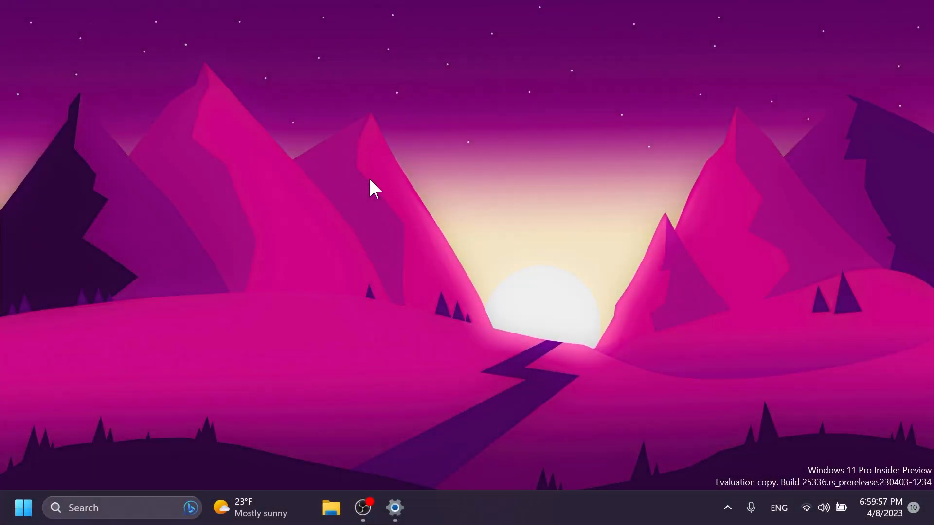
- Launch the Settings app from the taskbar to reach the Graphics and Multitasking pages
click(394, 507)
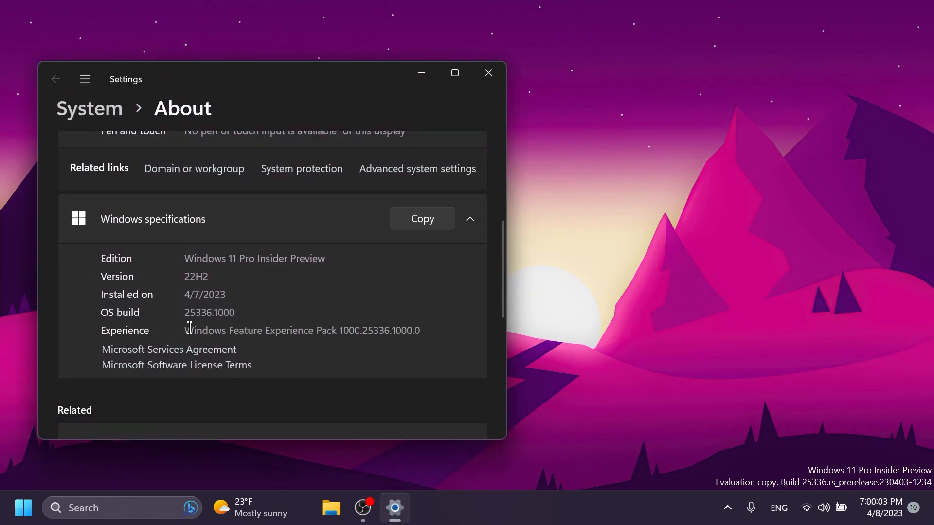
mouse_move(296, 307)
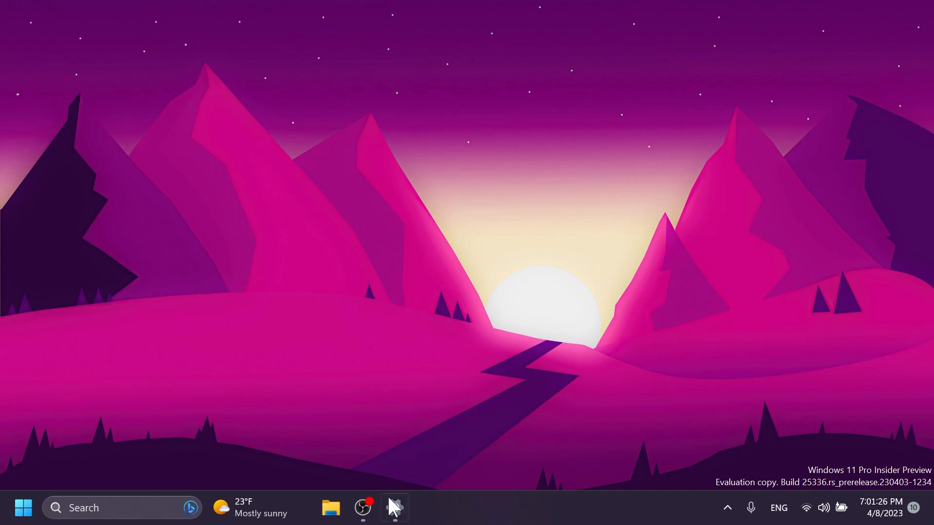
click(395, 508)
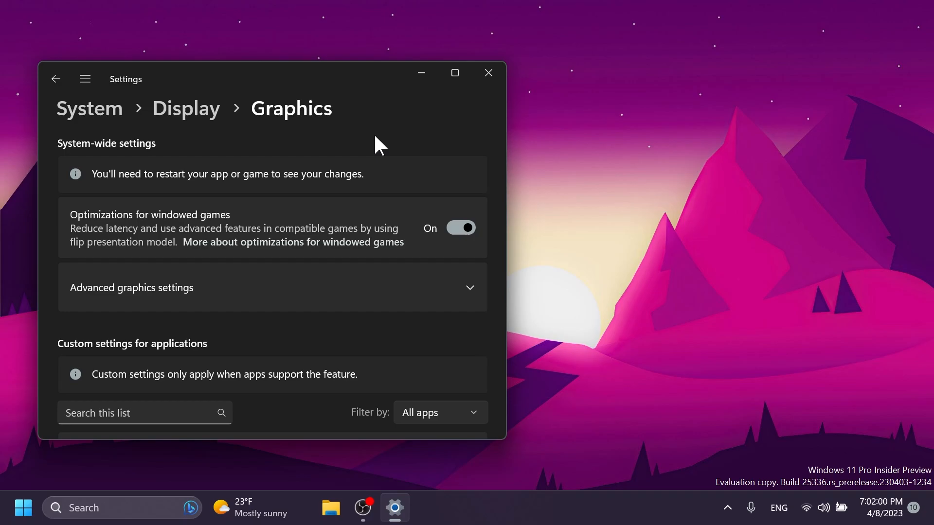
mouse_move(459, 137)
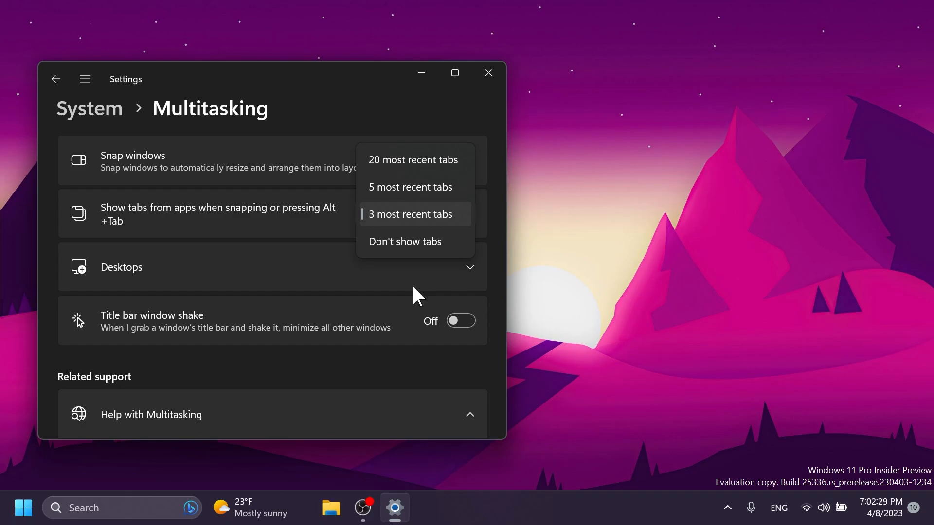
- Close the Settings window before entering ms-settings:advanceddisplay in Run
click(487, 72)
text(ms-settings:advanceddisplay)
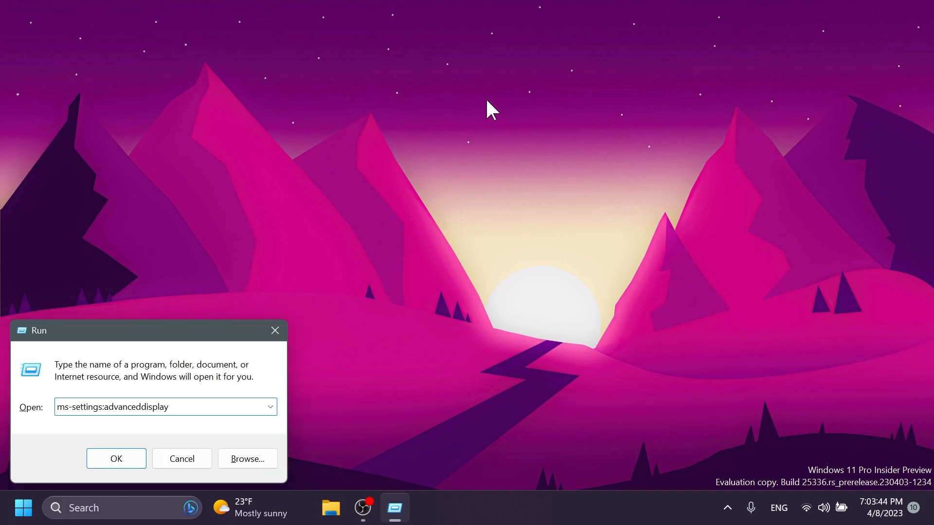
- Run ms-settings:advanceddisplay to view the 1920 × 1080, 144 Hz display info, then close Settings
click(115, 458)
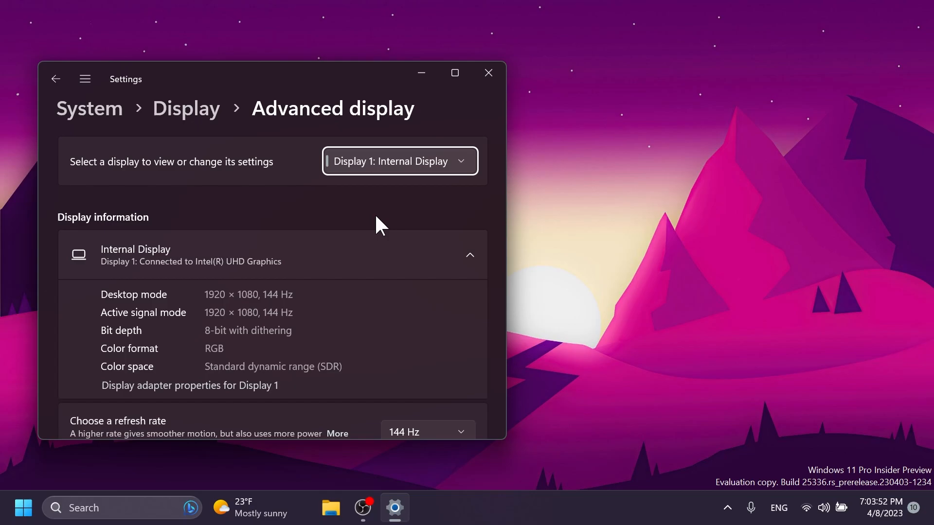
click(488, 72)
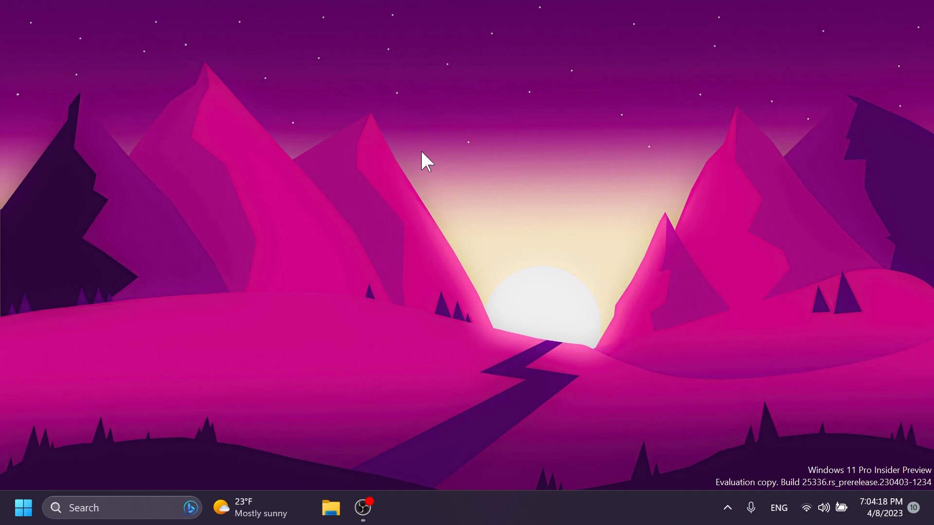
mouse_move(340, 250)
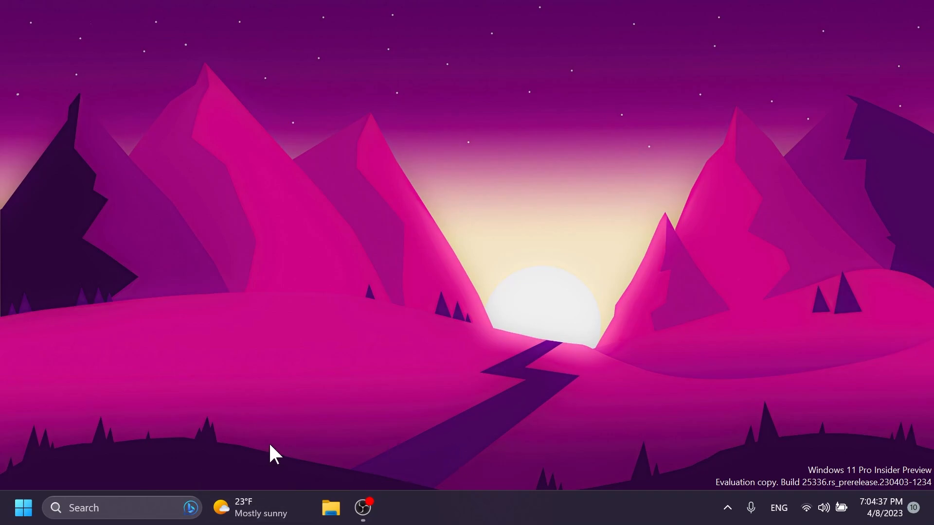
mouse_move(289, 477)
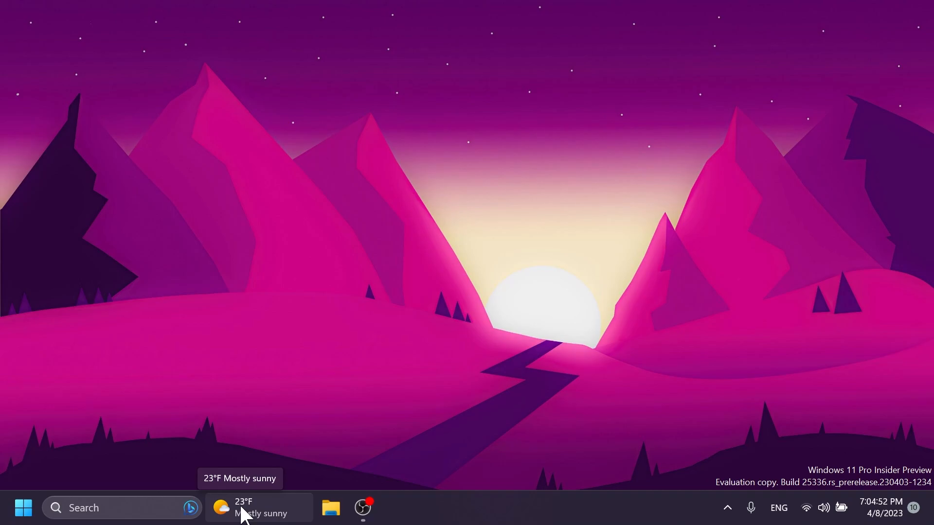
mouse_move(291, 273)
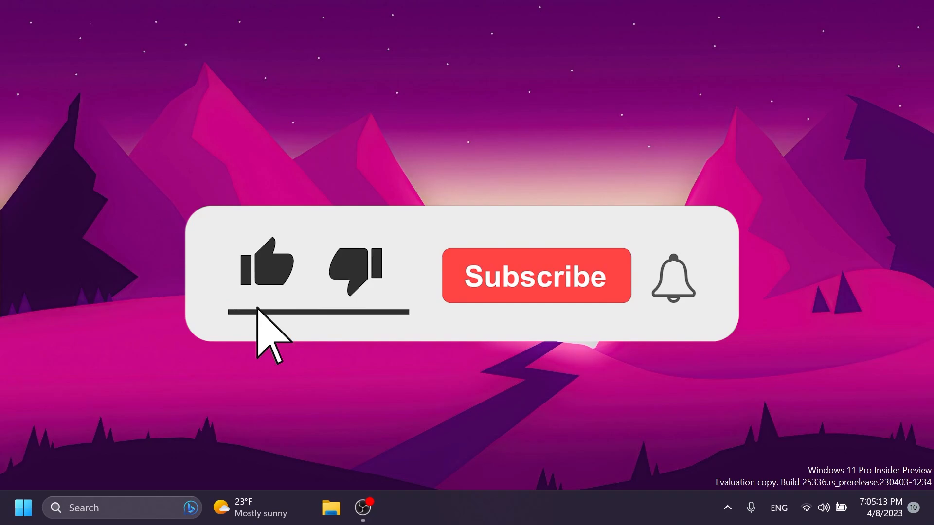
click(535, 275)
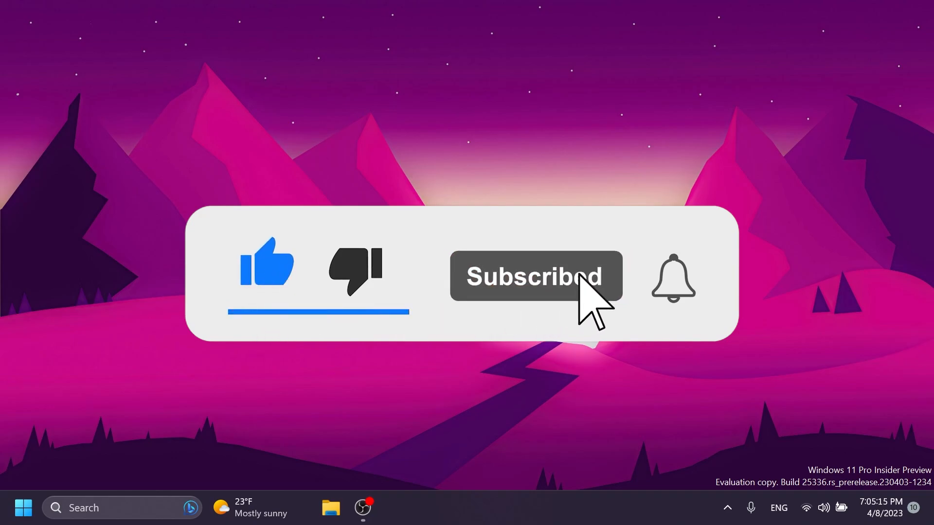